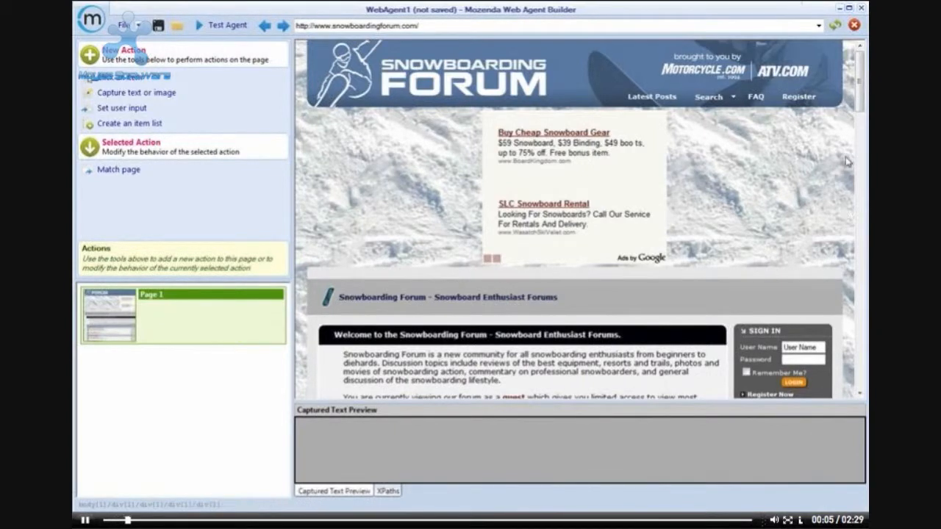
- Scroll the forum home page down to the Snowboarding Equipment boards
{"action": "scroll", "scroll_direction": "down", "scroll_amount": 3}
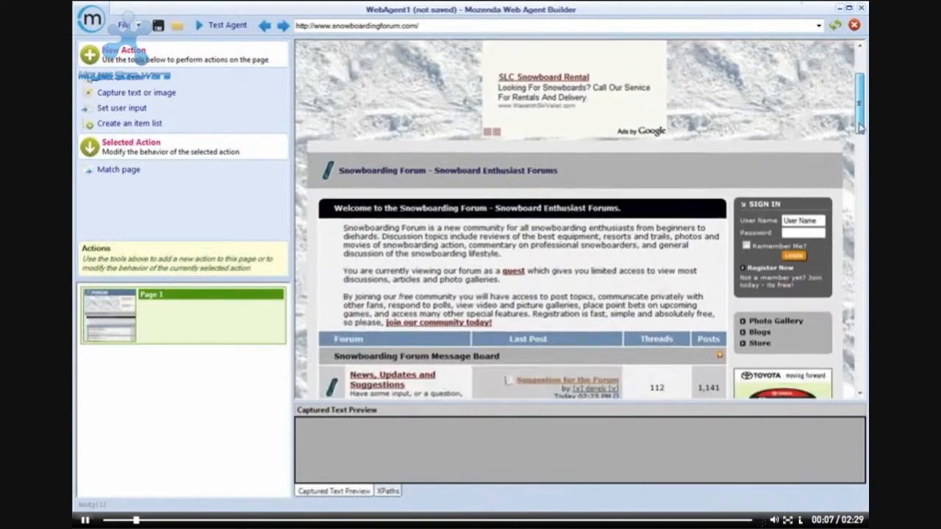
{"action": "scroll", "scroll_direction": "down", "scroll_amount": 3}
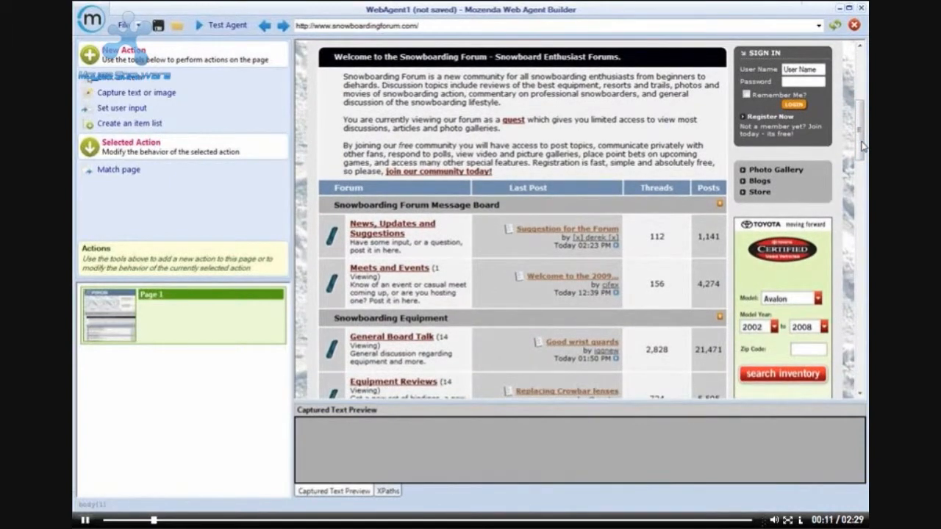
{"action": "scroll", "scroll_direction": "down", "scroll_amount": 3}
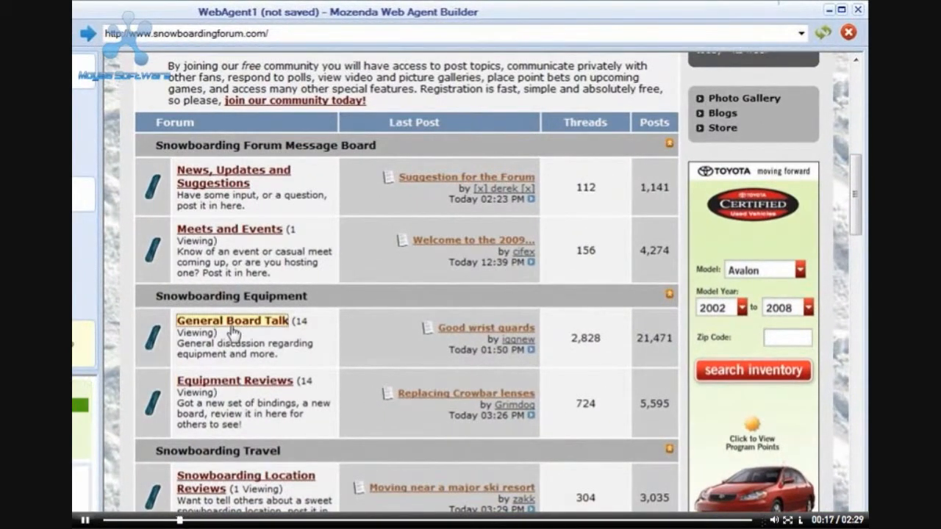
{"action": "mouse_move", "coordinate": [110, 438]}
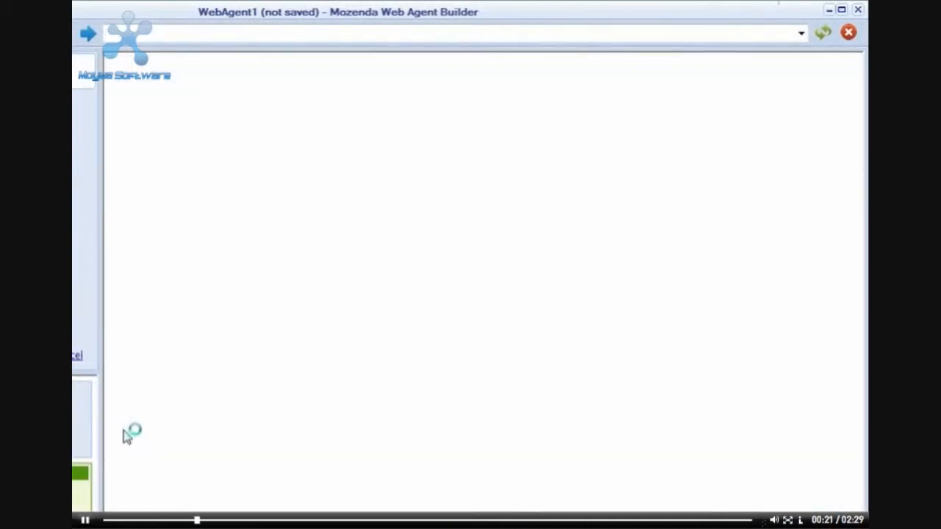
{"action": "mouse_move", "coordinate": [806, 198]}
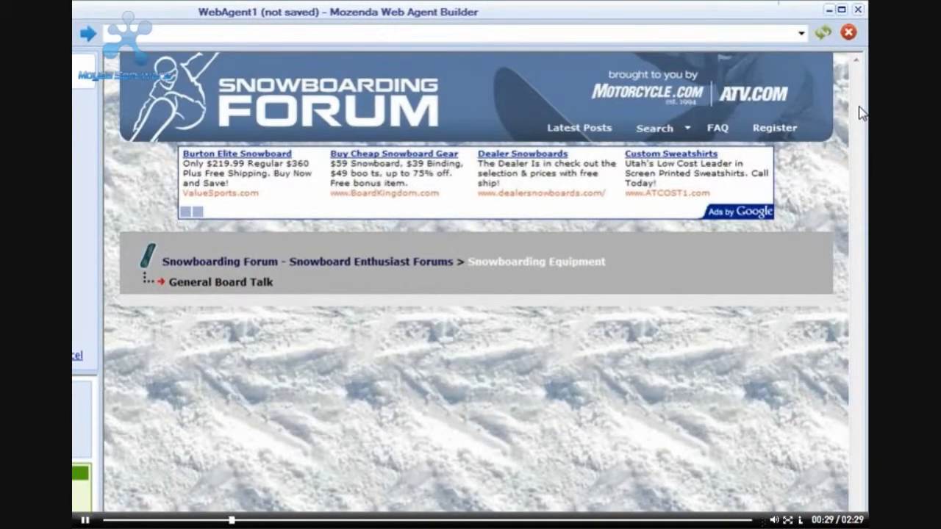
{"action": "mouse_move", "coordinate": [850, 118]}
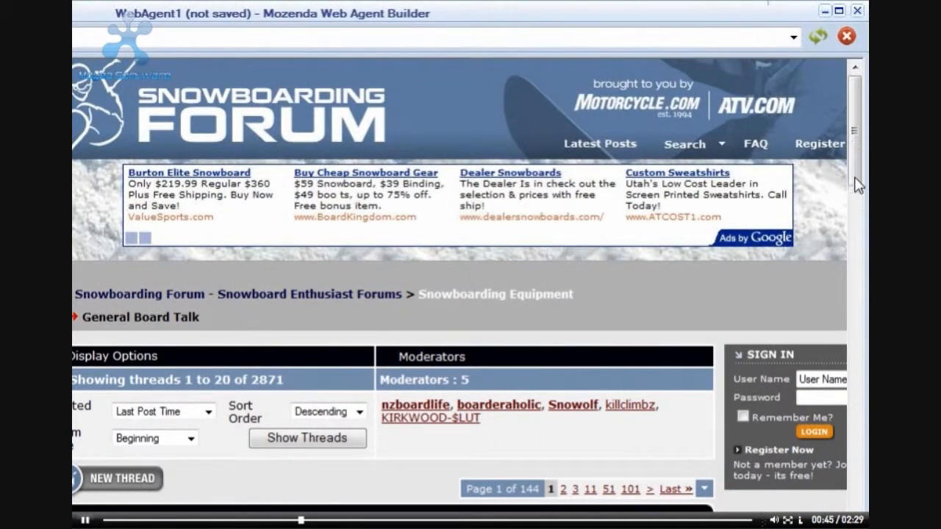
- Scroll General Board Talk down past the display options to the thread table
{"action": "scroll", "scroll_direction": "down", "scroll_amount": 3}
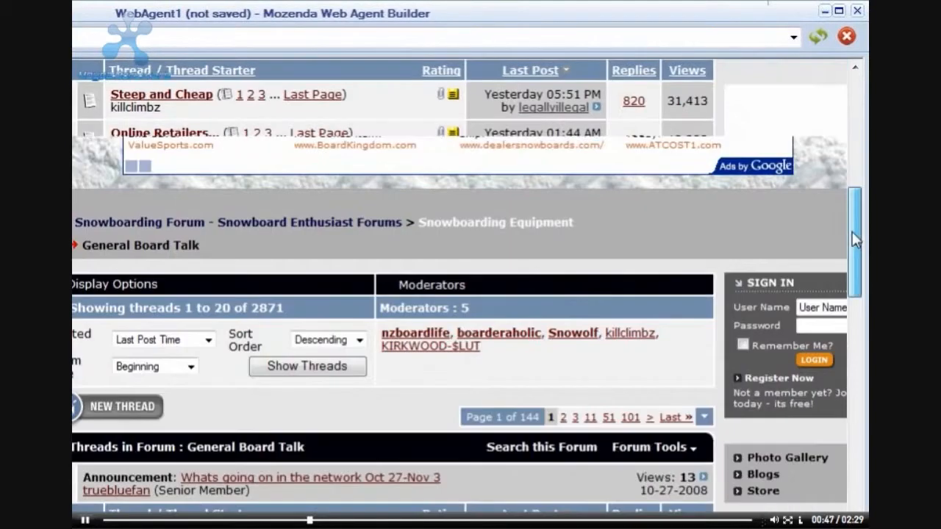
{"action": "scroll", "scroll_direction": "down", "scroll_amount": 3}
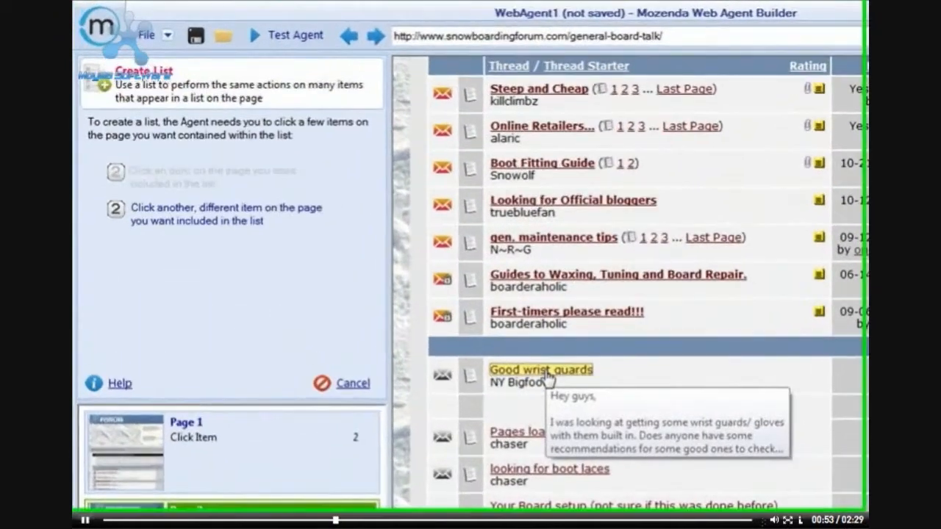
- Mark a second thread title for the list and name its field Forum Post
{"action": "left_click", "coordinate": [541, 371]}
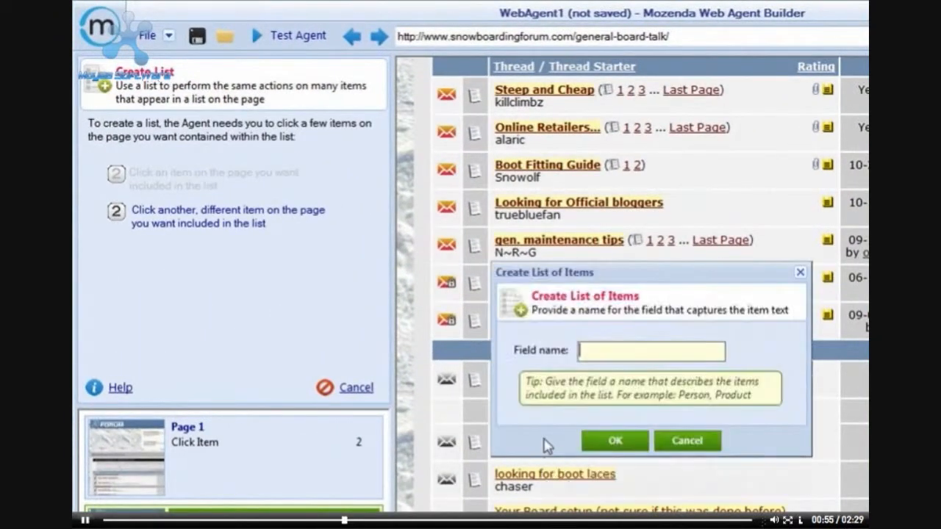
{"action": "type", "text": "Forum"}
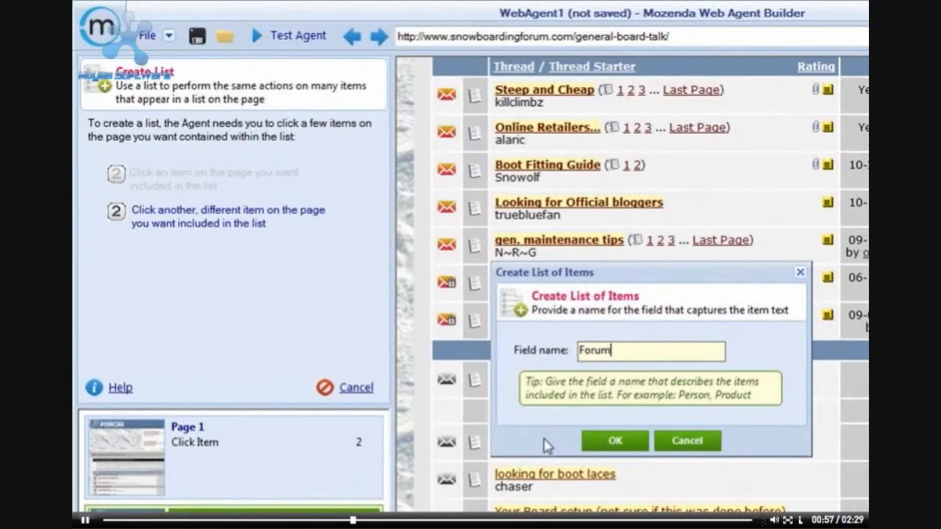
{"action": "type", "text": "Po"}
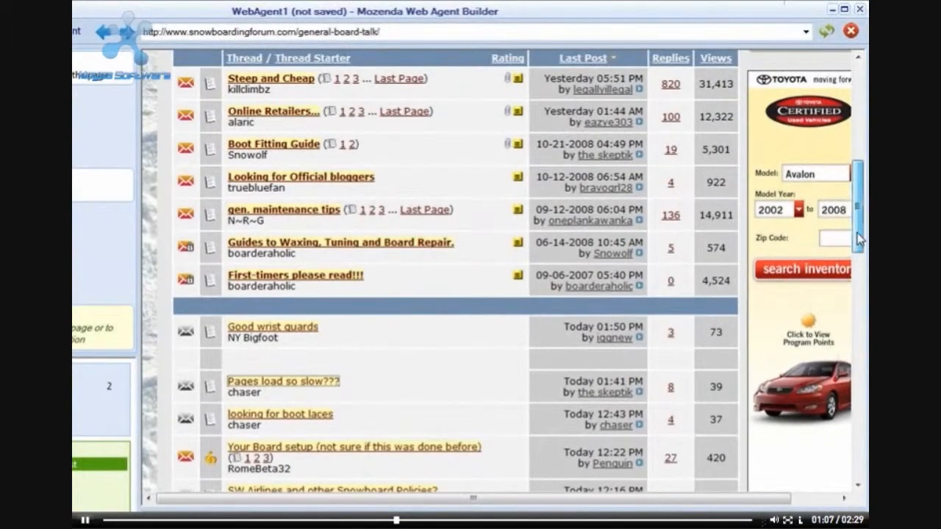
- Scroll below the thread table to the board's page navigation links
{"action": "scroll", "scroll_direction": "down", "scroll_amount": 3}
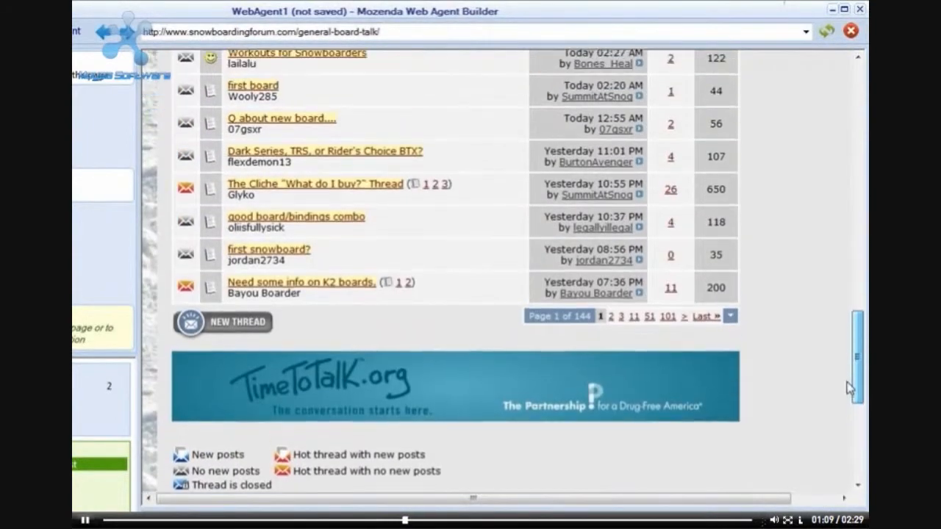
{"action": "scroll", "scroll_direction": "down", "scroll_amount": 3}
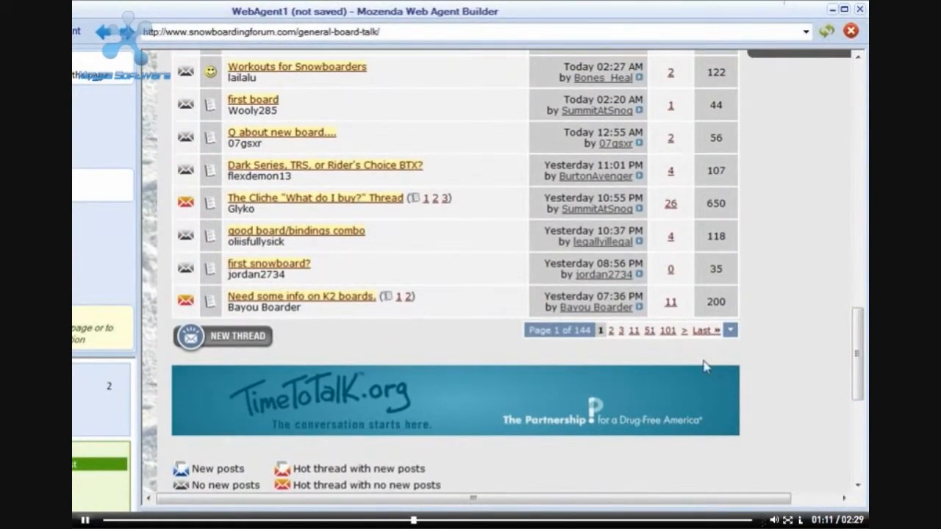
{"action": "mouse_move", "coordinate": [444, 340]}
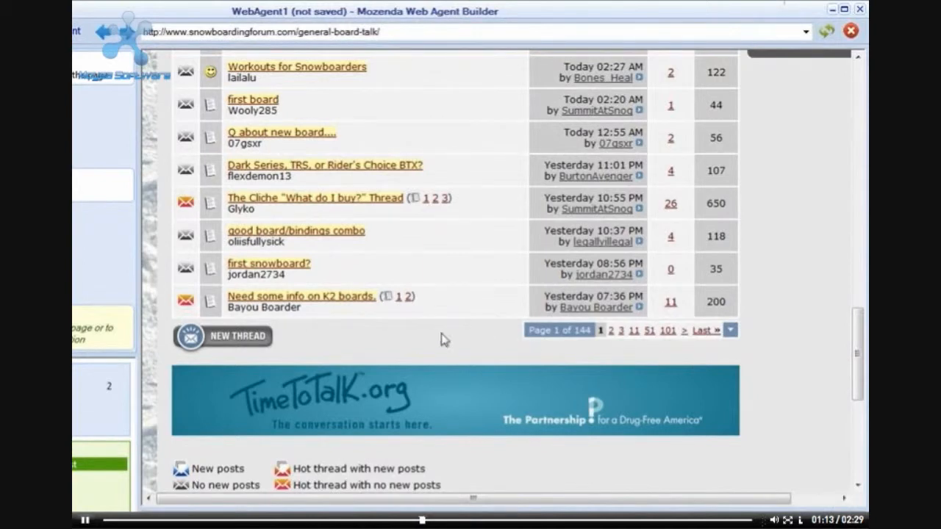
{"action": "mouse_move", "coordinate": [680, 340]}
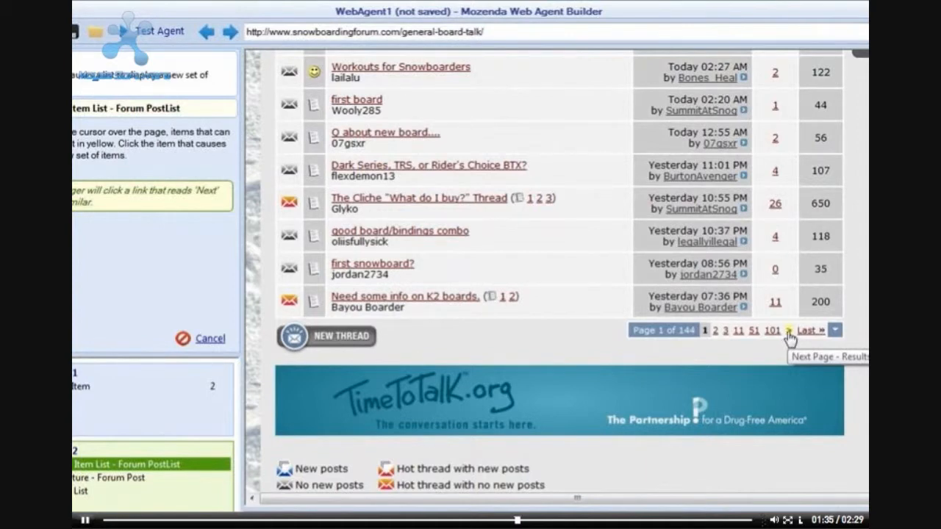
{"action": "mouse_move", "coordinate": [788, 337]}
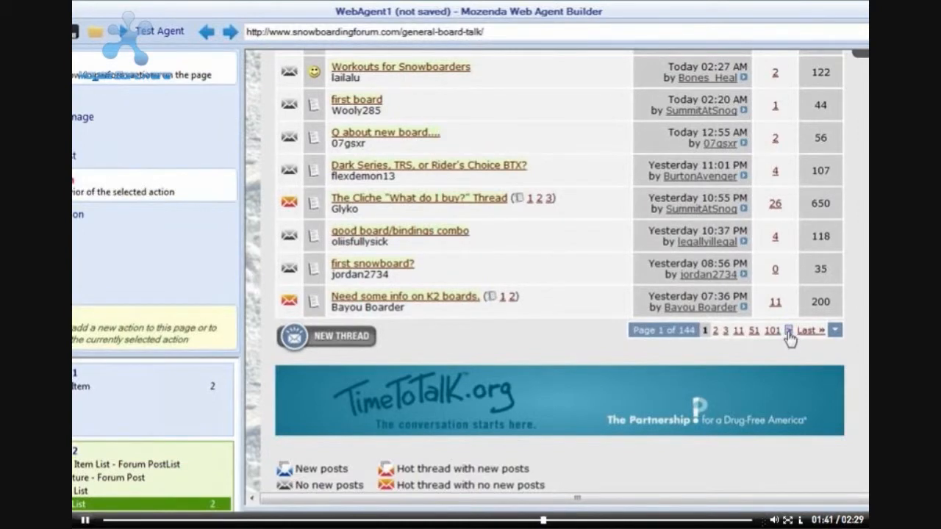
- Choose the '>' next-page link as the list pager so page 2 loads
{"action": "left_click", "coordinate": [791, 329]}
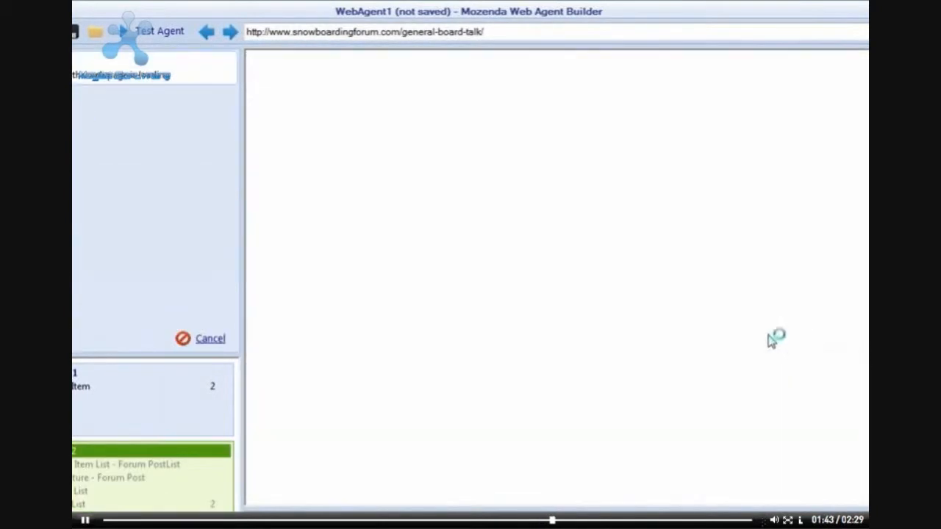
{"action": "mouse_move", "coordinate": [515, 338]}
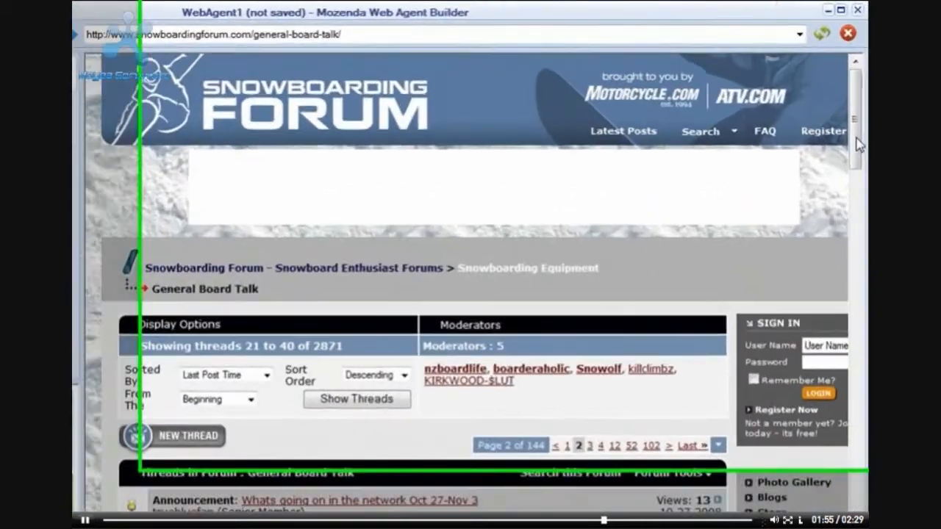
- Scroll page 2 of General Board Talk to review its thread table
{"action": "scroll", "scroll_direction": "down", "scroll_amount": 3}
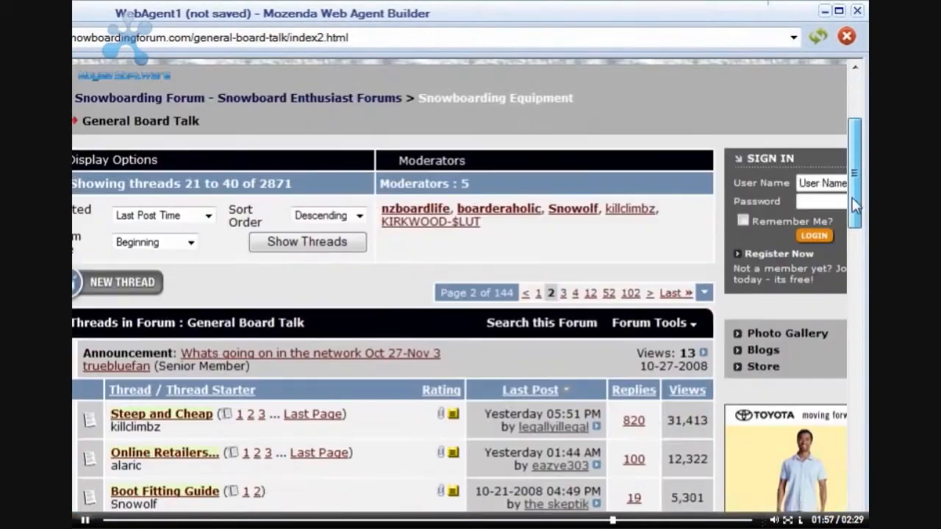
{"action": "scroll", "scroll_direction": "down", "scroll_amount": 3}
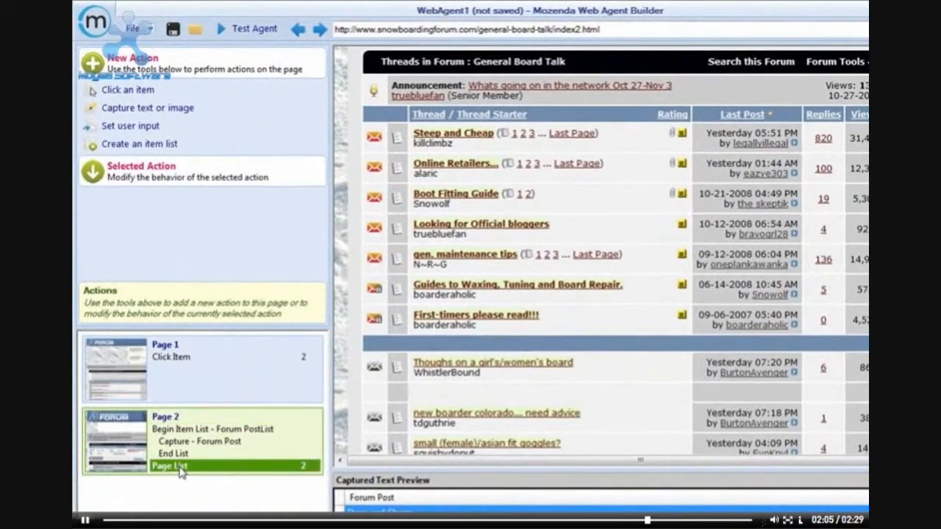
- Limit the Page List step to a maximum of 2 pages
{"action": "left_click", "coordinate": [169, 464]}
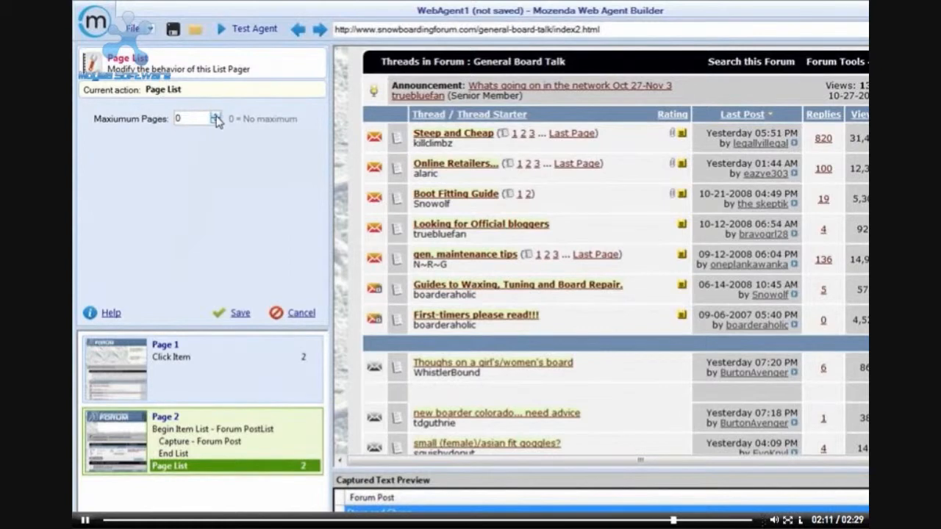
{"action": "left_click", "coordinate": [216, 116]}
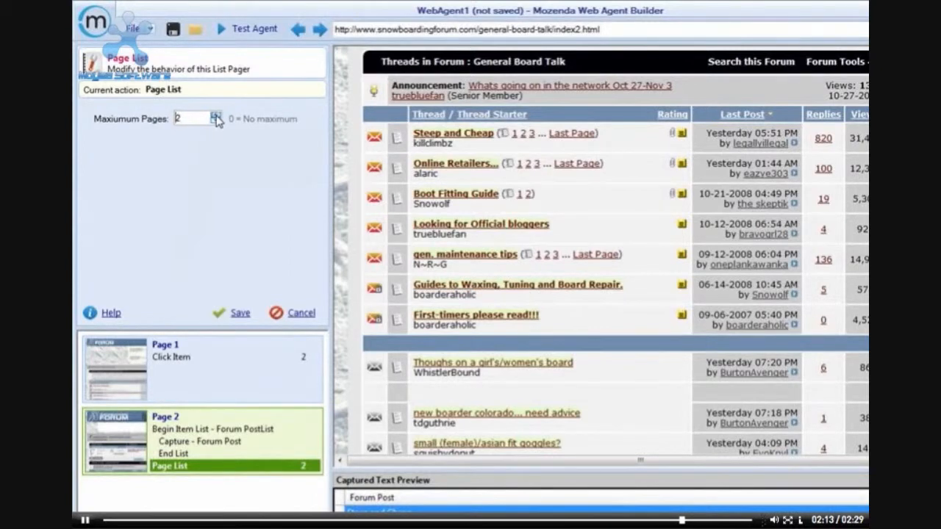
{"action": "left_click", "coordinate": [214, 114]}
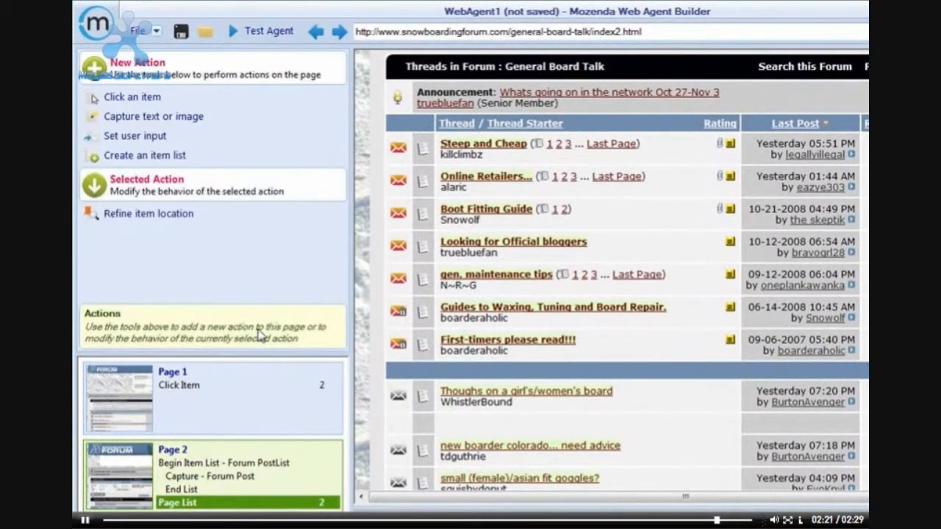
{"action": "mouse_move", "coordinate": [659, 307]}
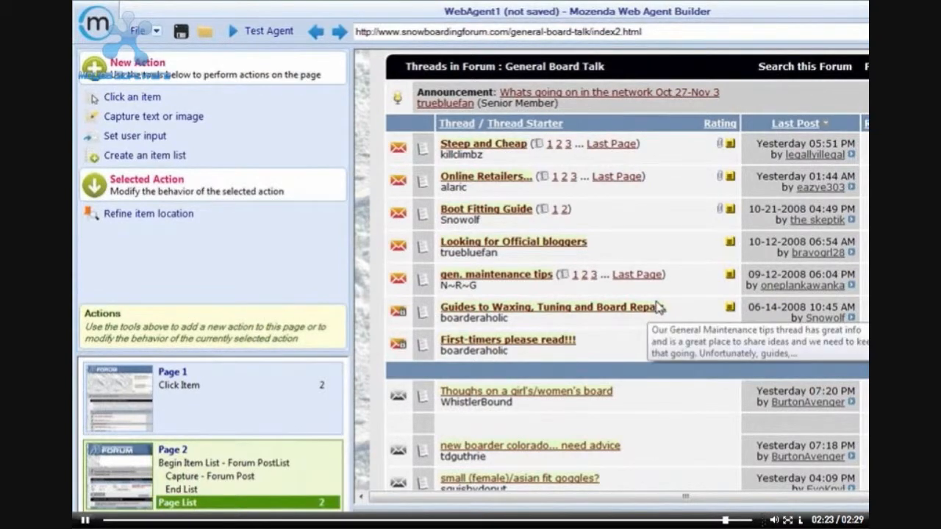